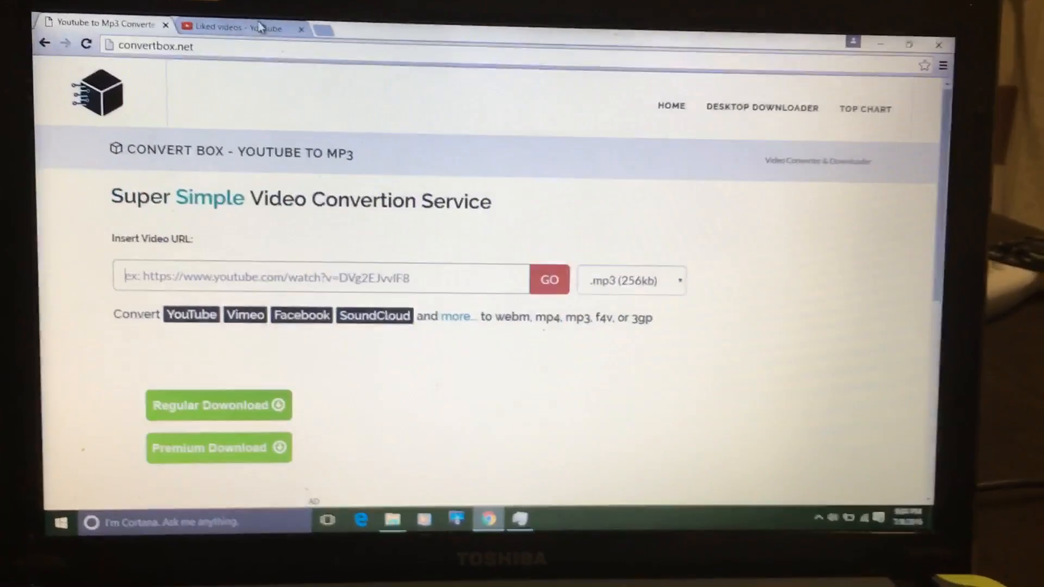
From Liked videos, copy the link address of '21 Savage - 21 Way (Official Audio)'.
{"action": "left_click", "coordinate": [234, 28]}
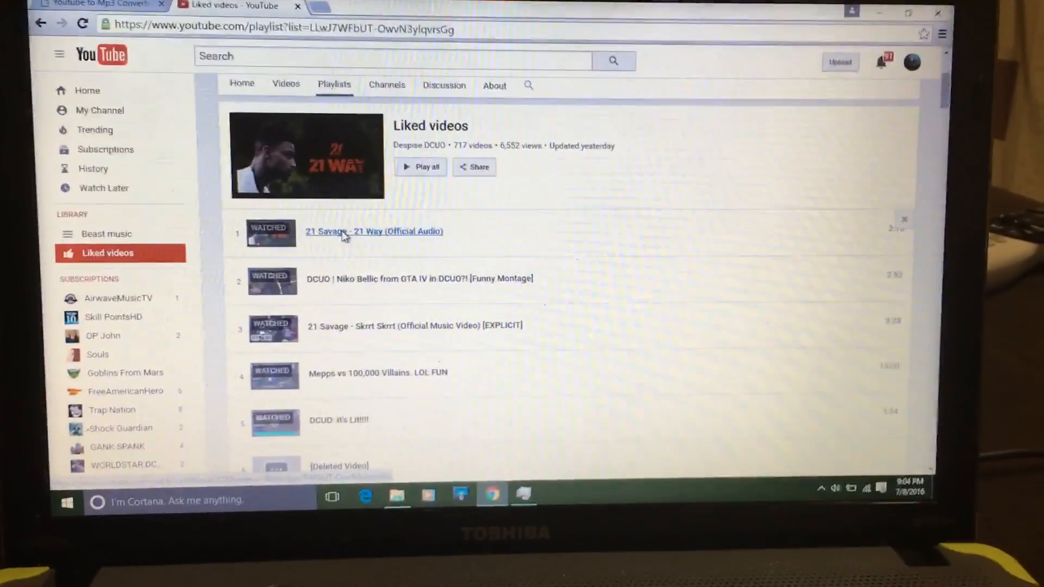
{"action": "right_click", "coordinate": [375, 231]}
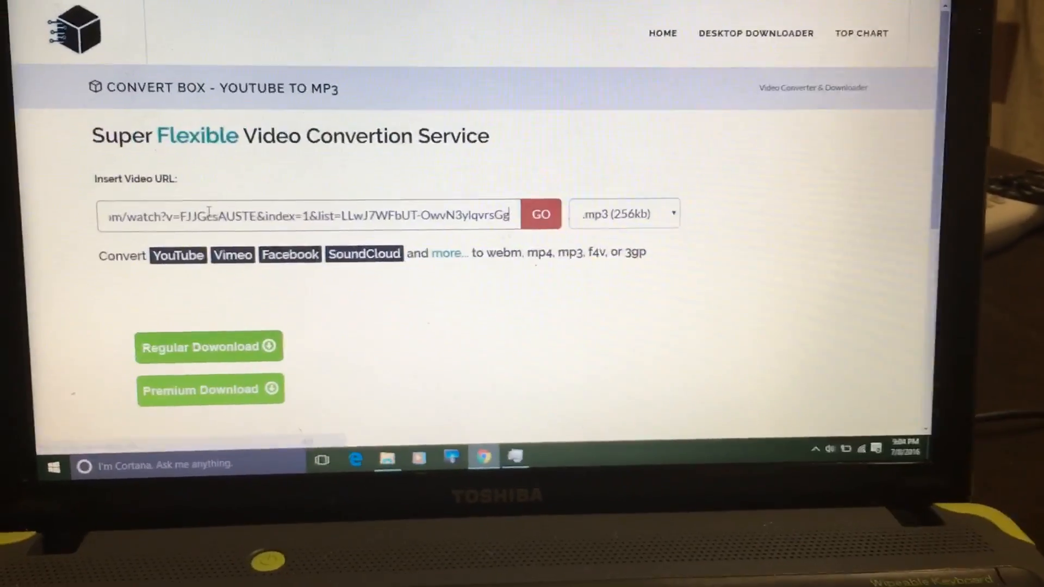
Convert the pasted 21 Way URL to a 256kb MP3 and download the 3.96 MB file.
{"action": "left_click", "coordinate": [540, 213]}
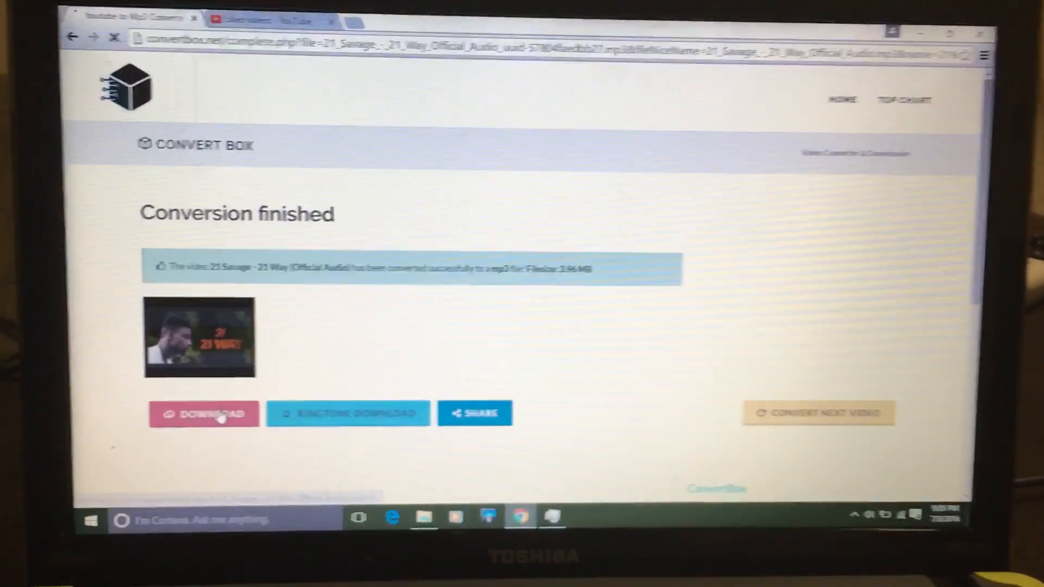
{"action": "left_click", "coordinate": [204, 413]}
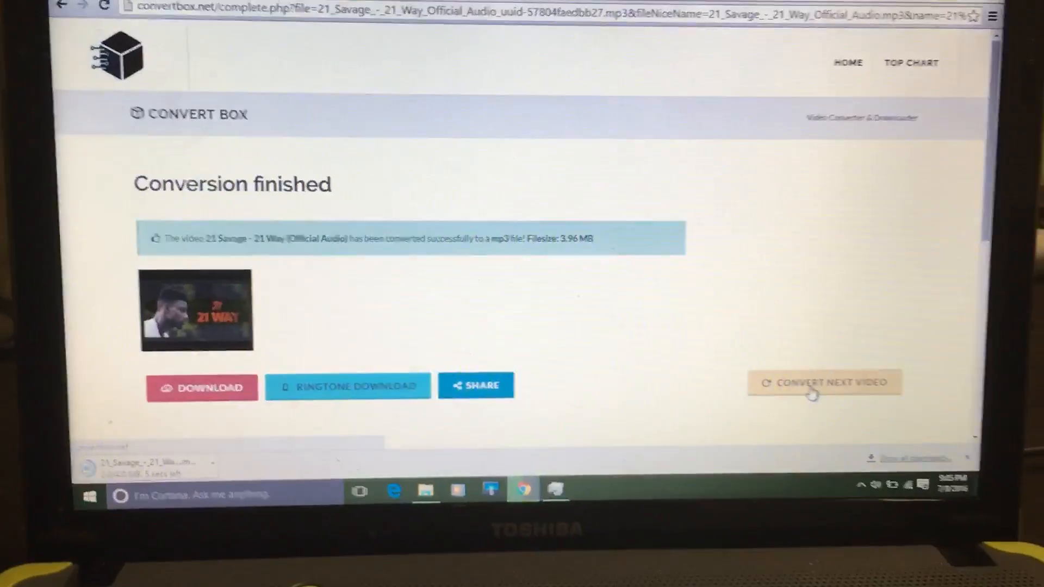
{"action": "left_click", "coordinate": [825, 383]}
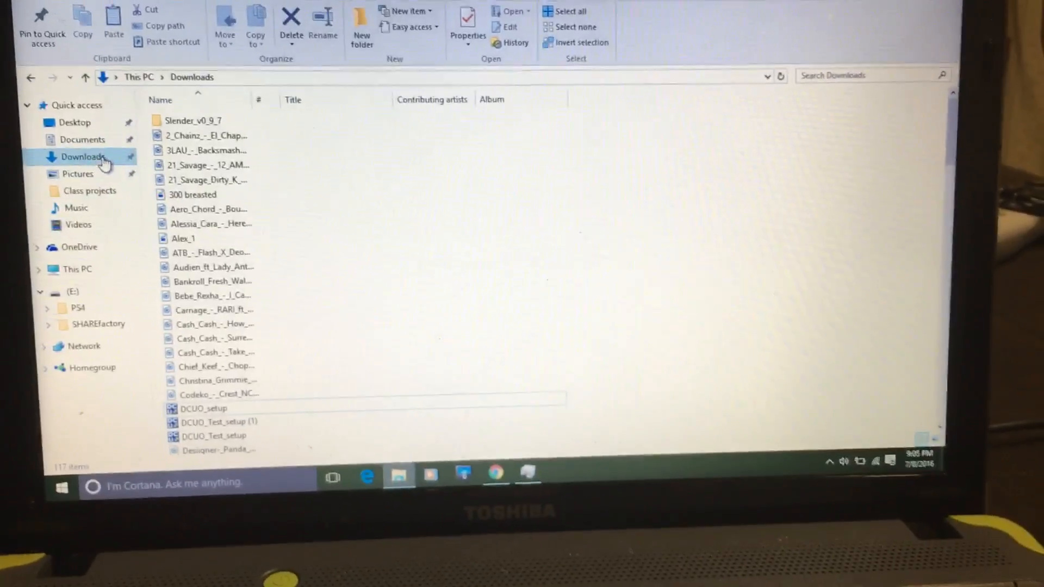
Select the 21 Way MP3 in Downloads, view E: SHAREfactory Music, then return to Downloads.
{"action": "left_click", "coordinate": [210, 180]}
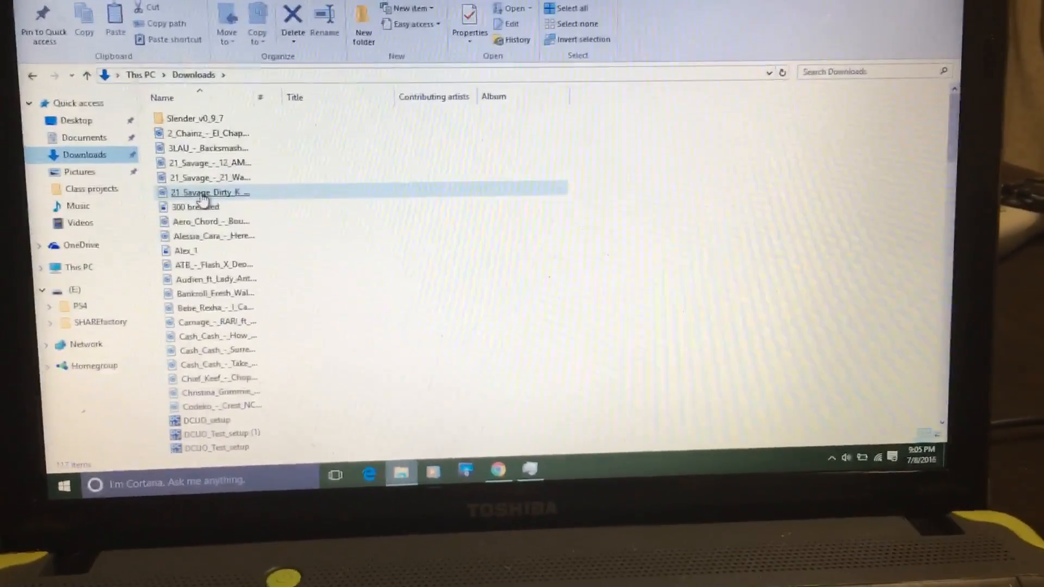
{"action": "left_click", "coordinate": [210, 178]}
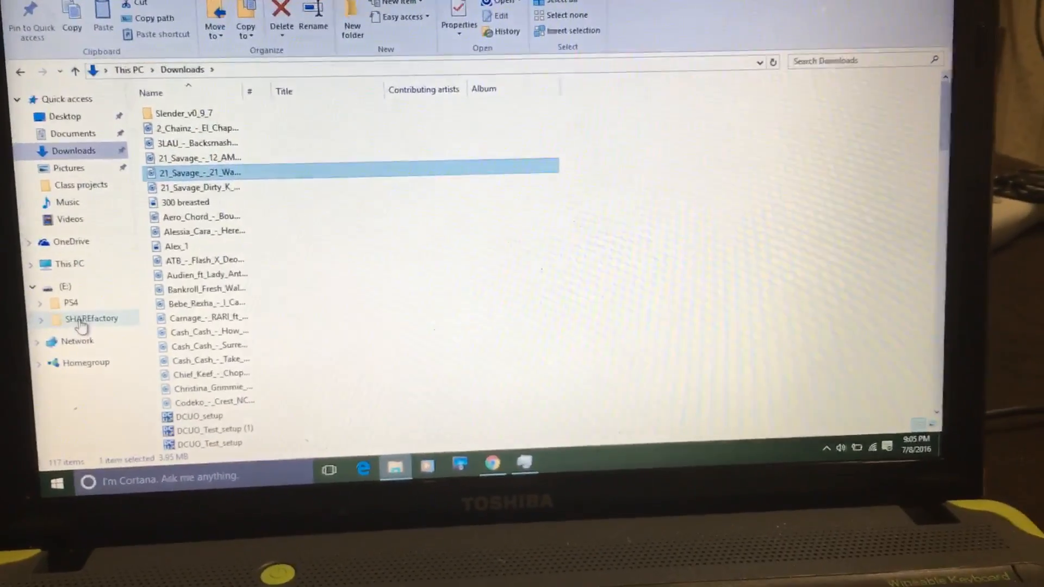
{"action": "left_click", "coordinate": [92, 318]}
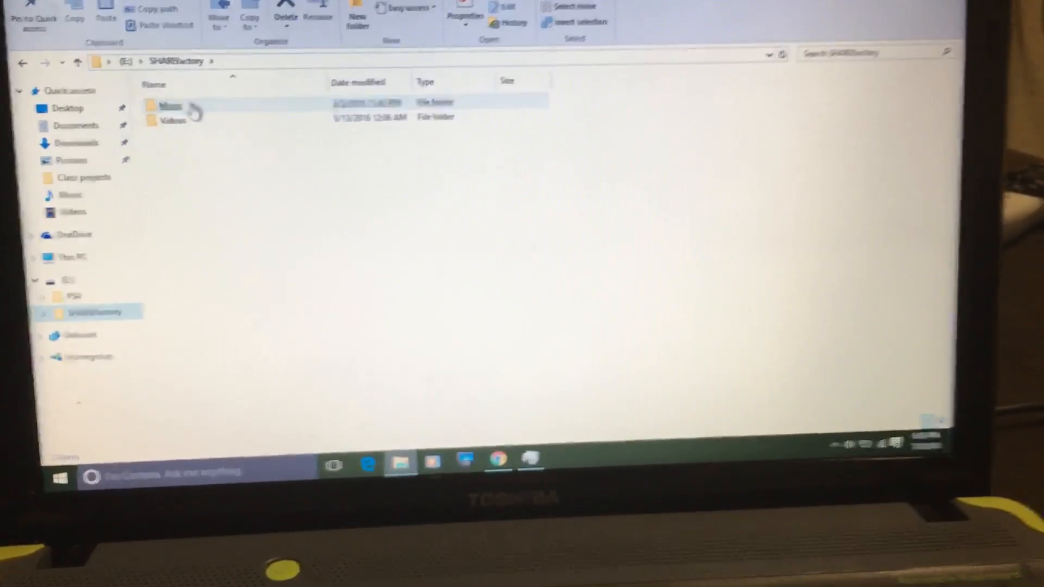
{"action": "double_click", "coordinate": [169, 105]}
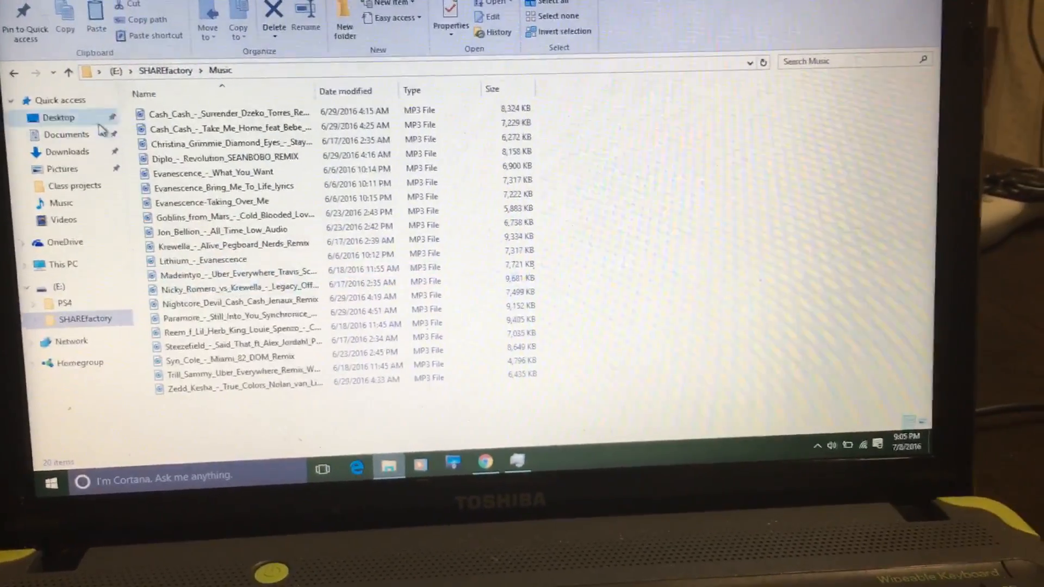
{"action": "left_click", "coordinate": [67, 151]}
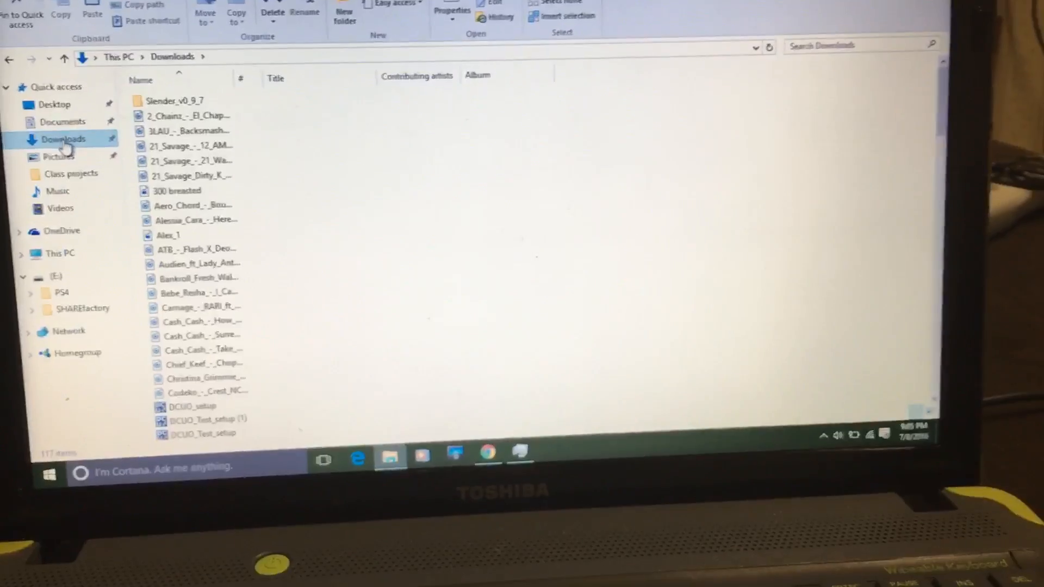
Open SHAREfactory on drive E and enter its Music folder.
{"action": "left_click", "coordinate": [190, 161]}
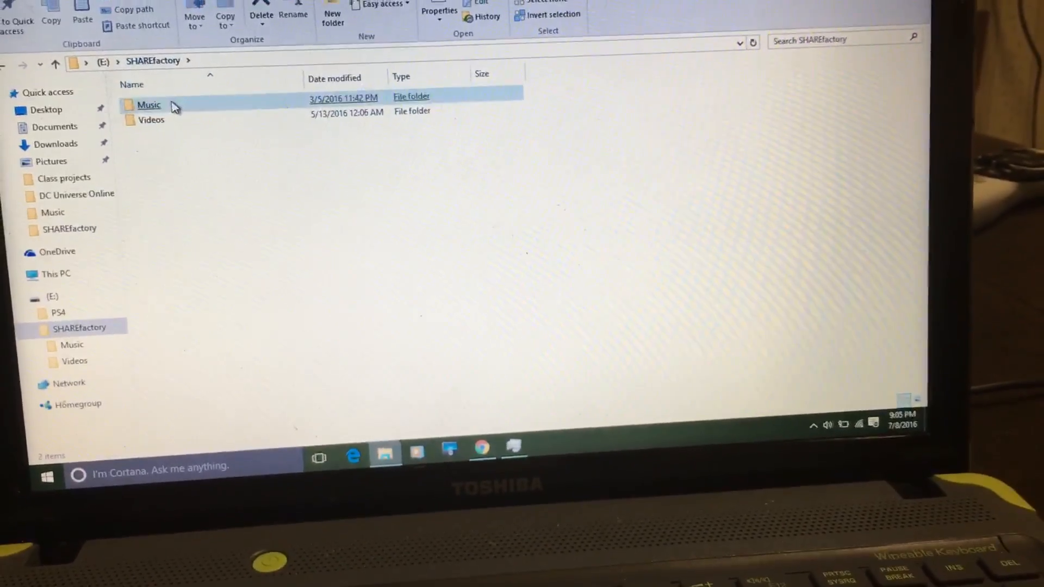
{"action": "double_click", "coordinate": [149, 104]}
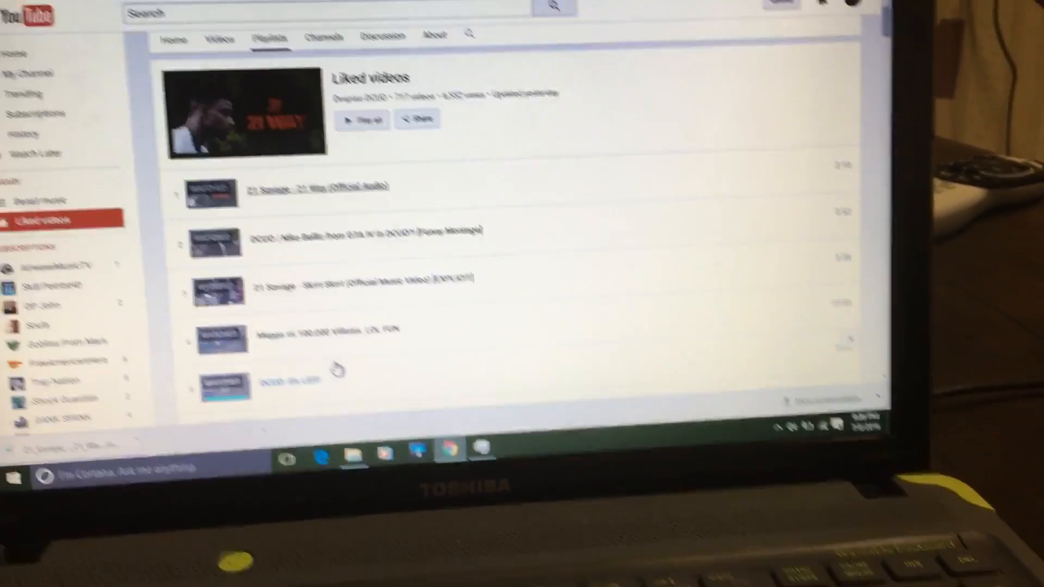
Scroll the Liked videos playlist down to Dae Dae's 'Wat U Mean', video 14.
{"action": "scroll", "scroll_direction": "down", "scroll_amount": 3}
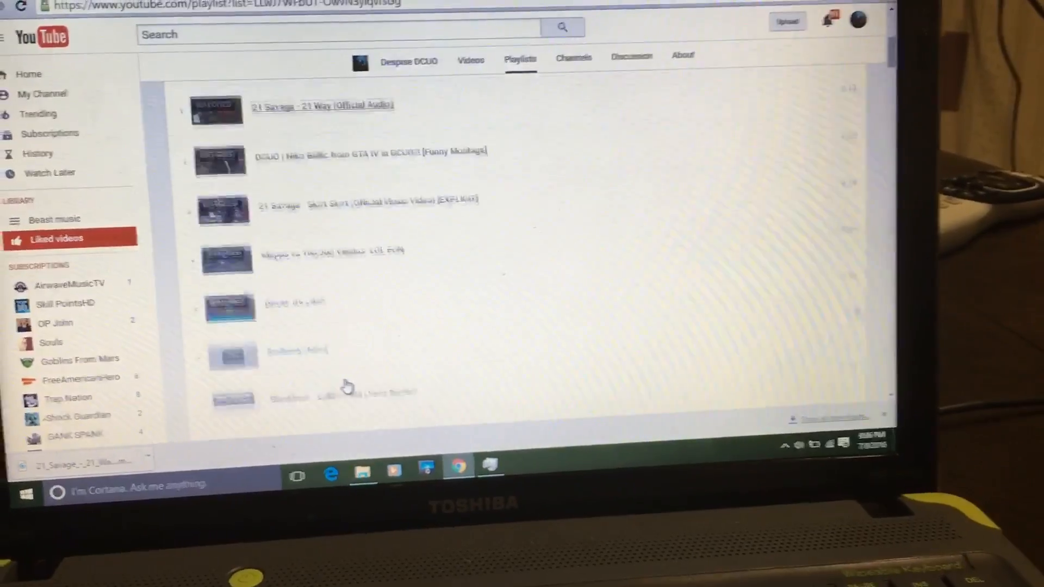
{"action": "scroll", "scroll_direction": "down", "scroll_amount": 3}
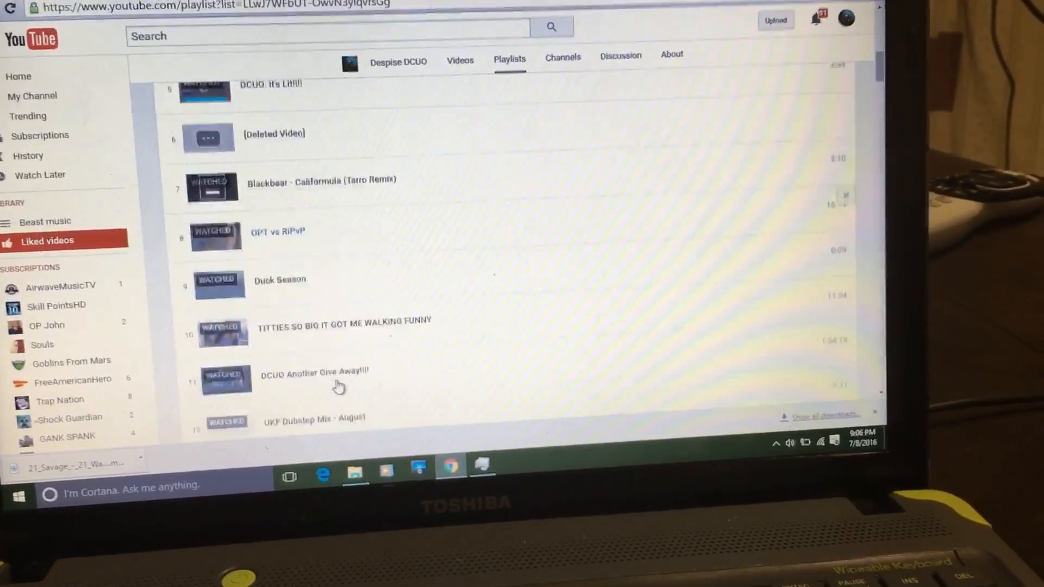
{"action": "scroll", "scroll_direction": "down", "scroll_amount": 3}
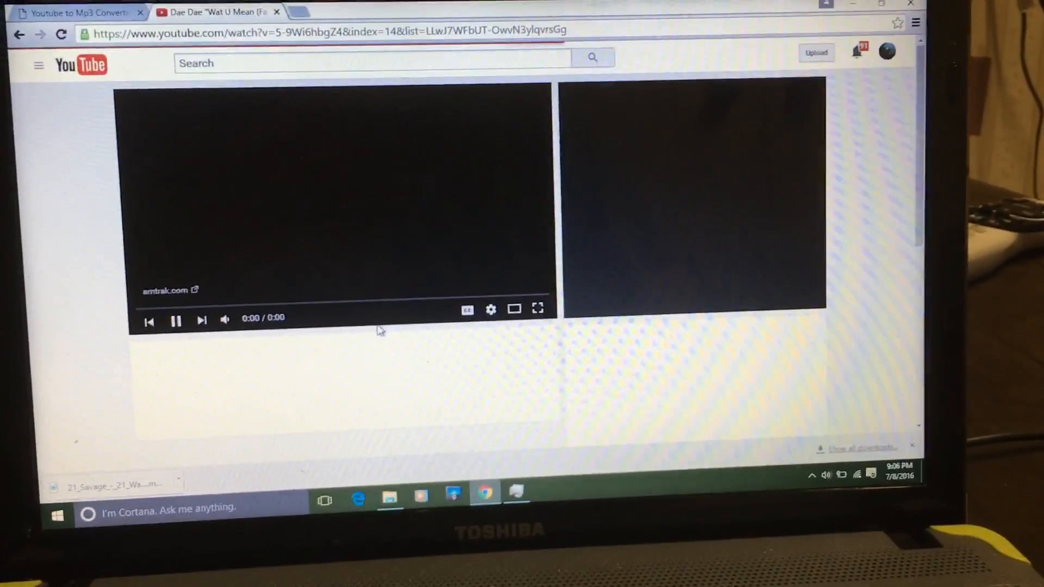
{"action": "scroll", "scroll_direction": "down", "scroll_amount": 3}
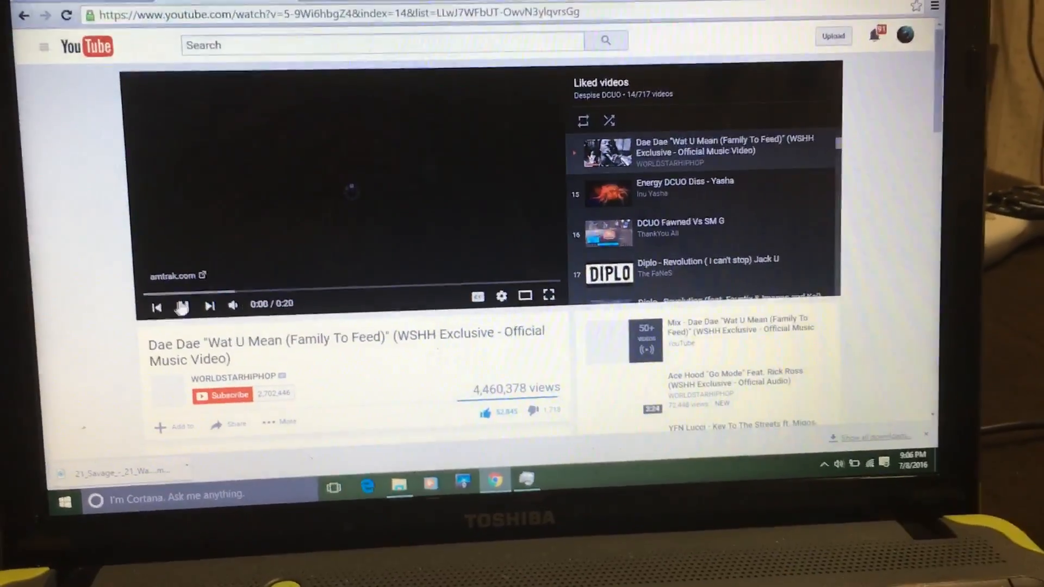
Pause the Dae Dae video and restore the Music folder window showing the 21 Way MP3.
{"action": "left_click", "coordinate": [181, 305]}
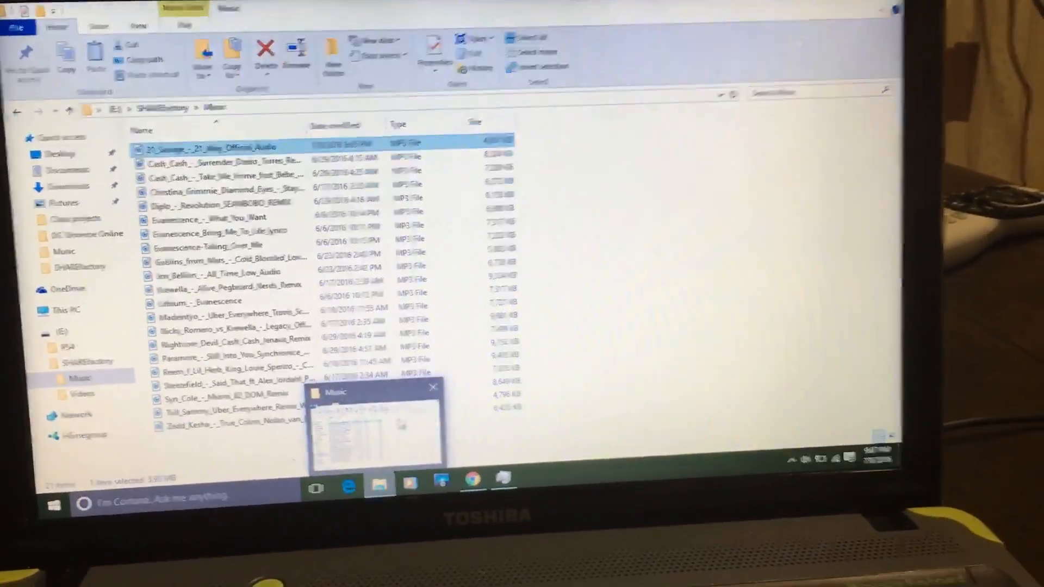
{"action": "left_click", "coordinate": [260, 333]}
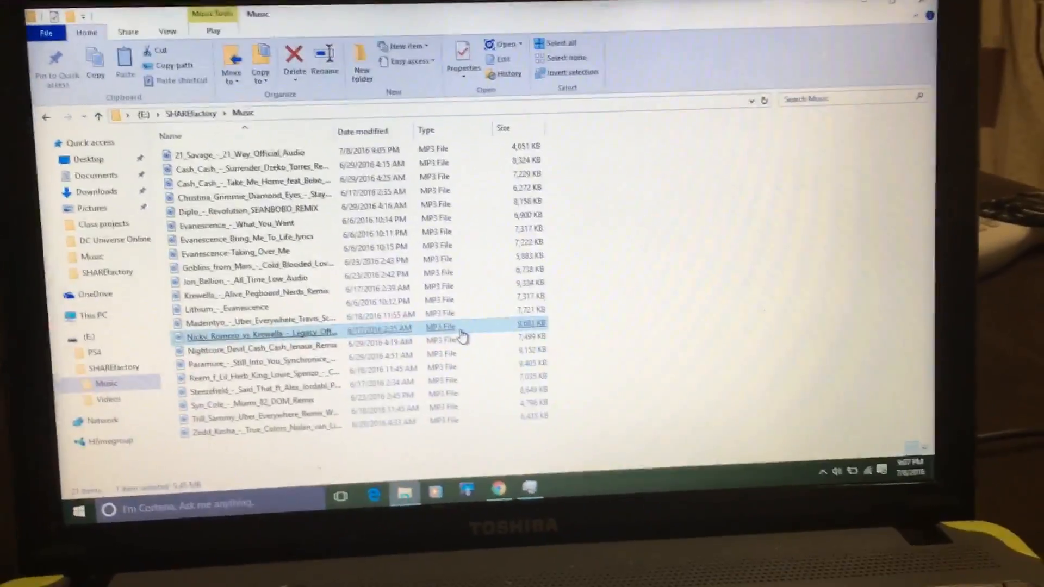